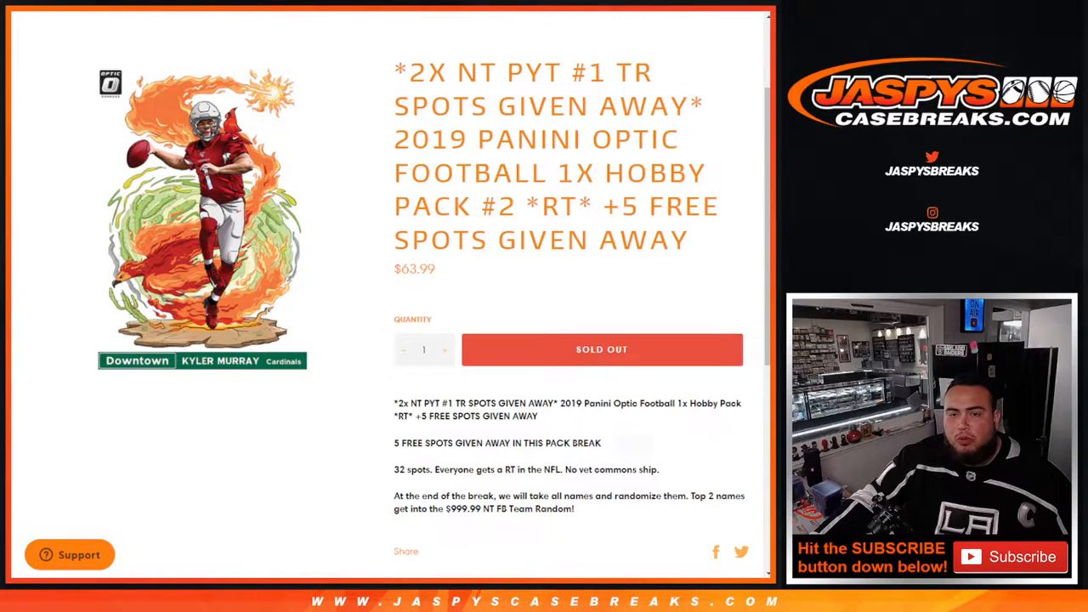
- Highlight the pack title and 49ERS, then open the $999.99 free spot giveaway listing
left_click_drag(394, 138, 705, 172)
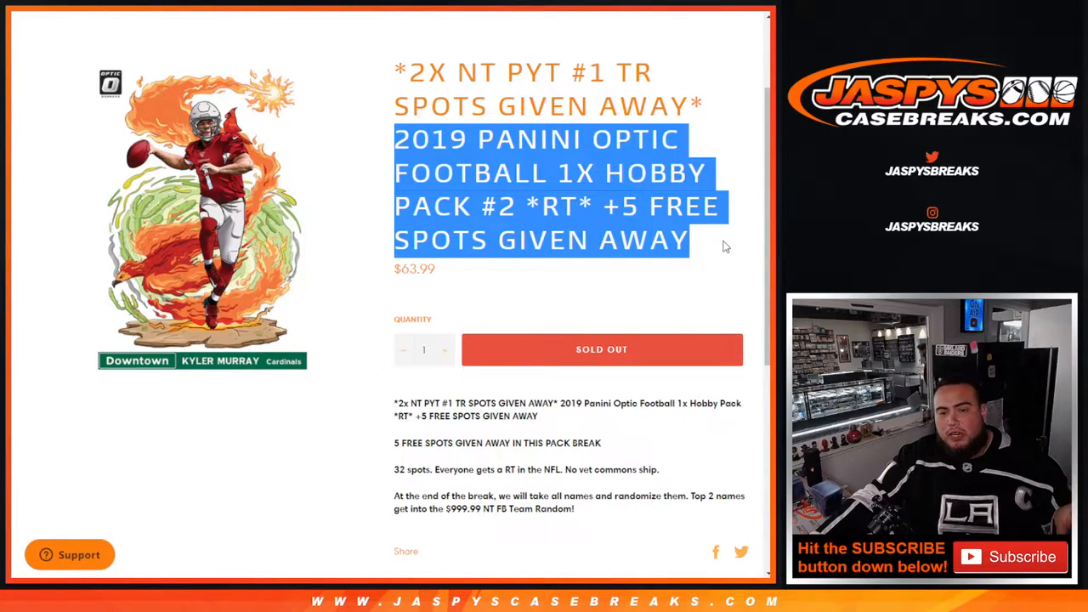
mouse_move(717, 255)
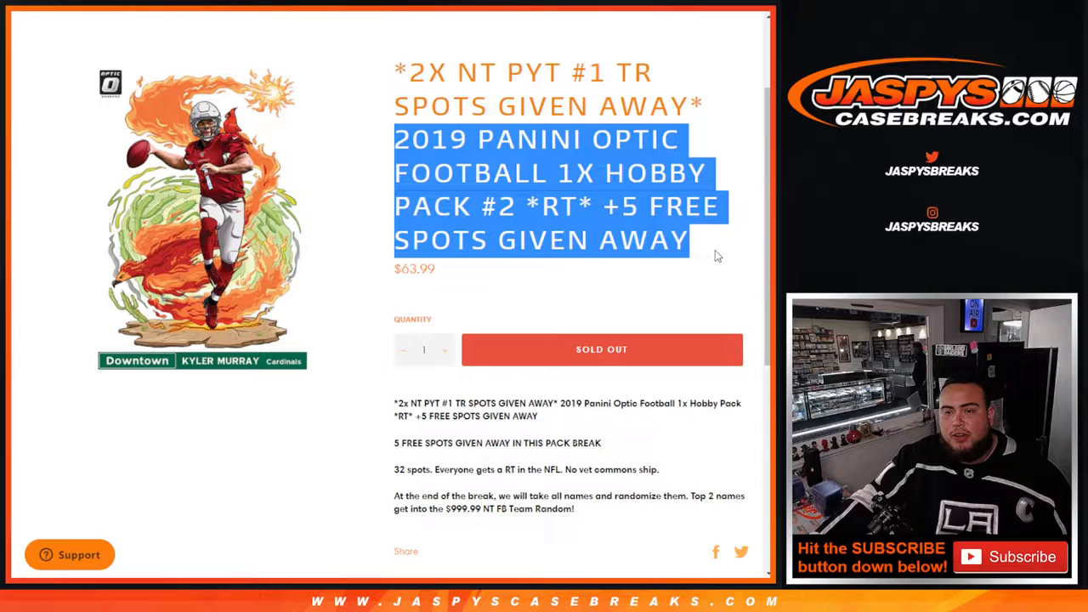
left_click(703, 247)
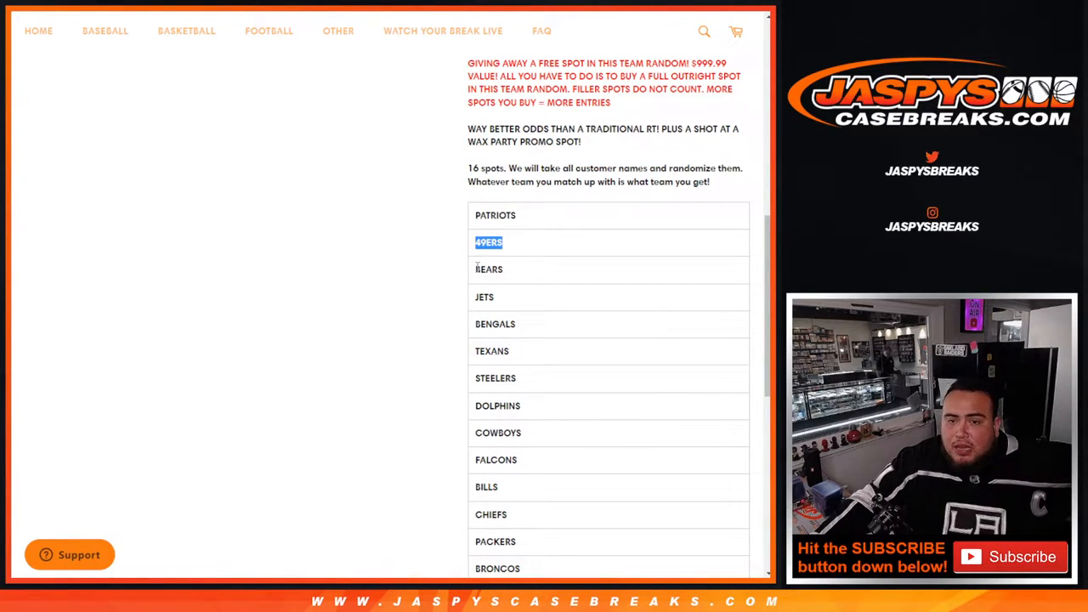
double_click(486, 269)
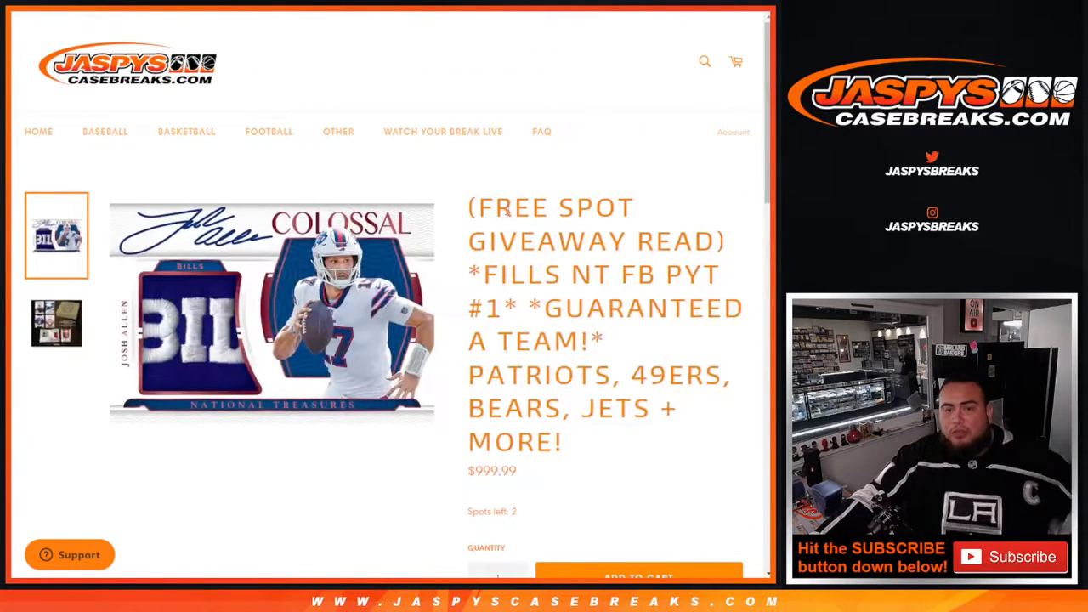
- Scroll down RANDOM.ORG's Dice Roller page, set to roll 2 dice
scroll("down", 3)
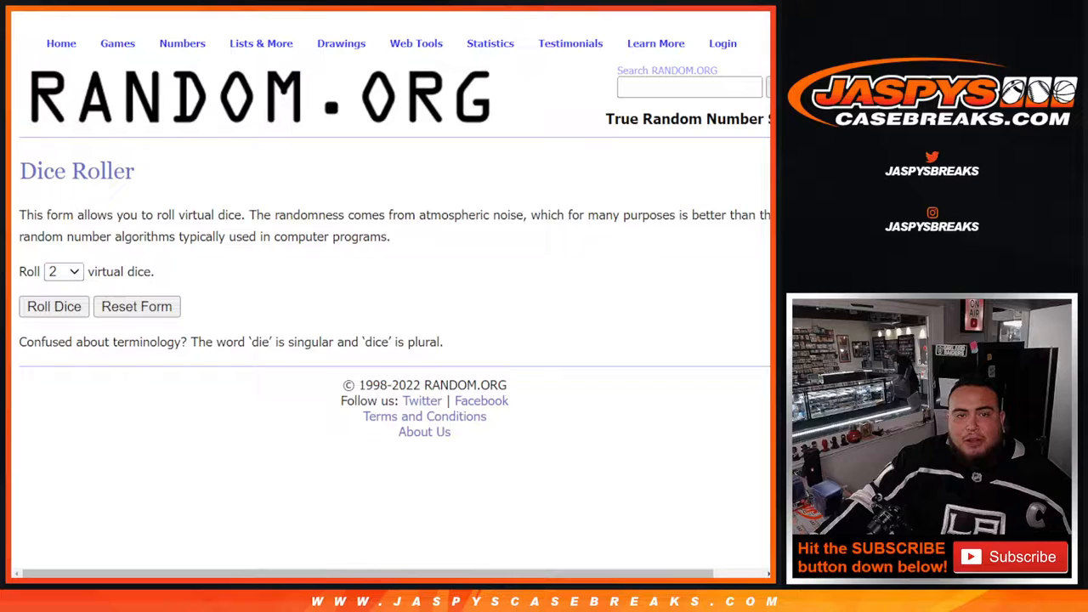
mouse_move(60, 376)
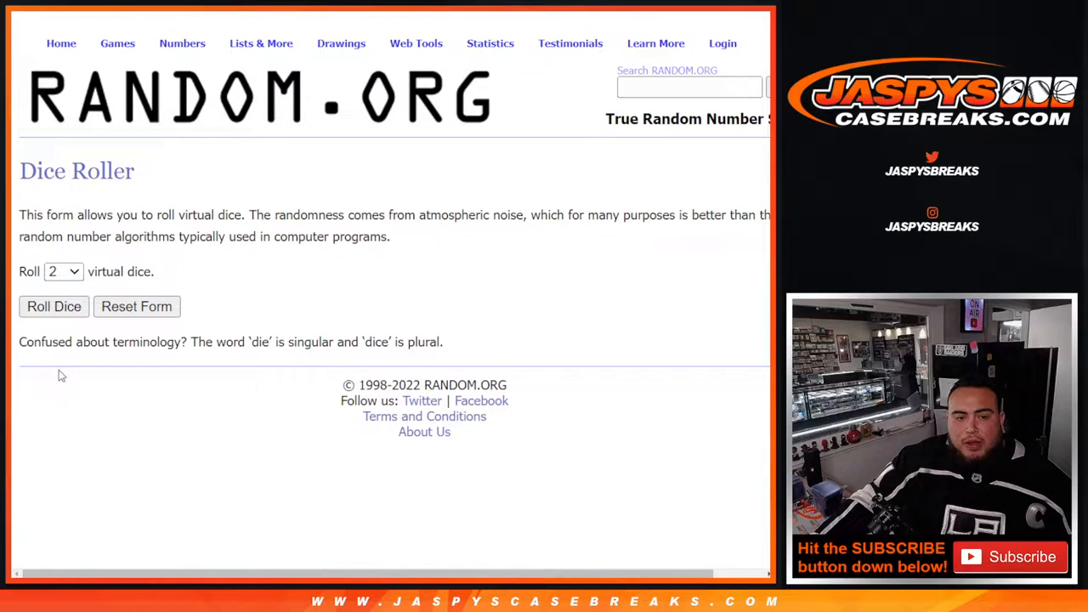
mouse_move(211, 380)
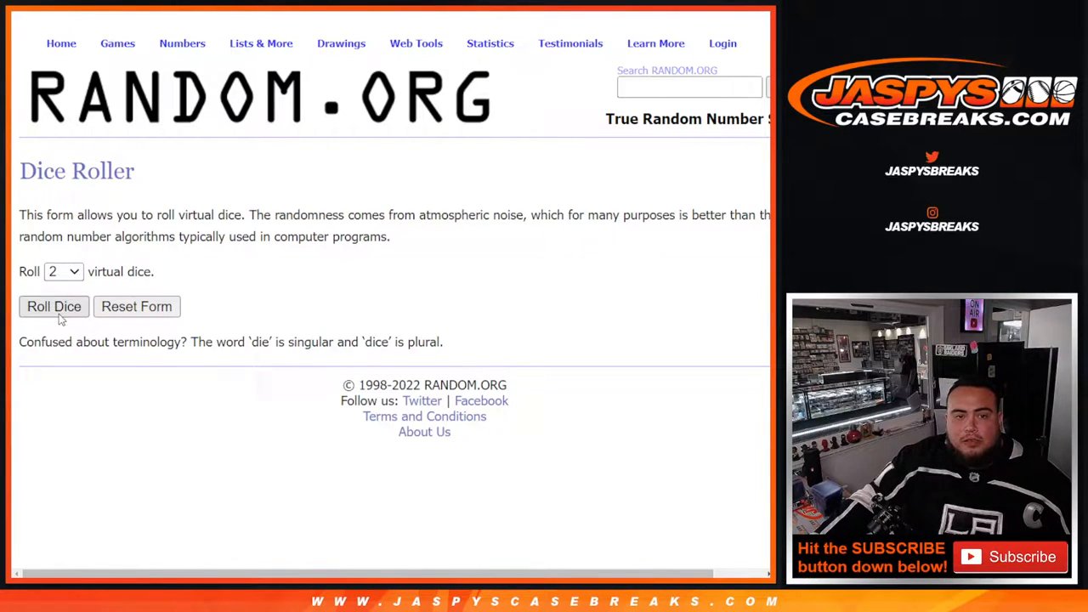
left_click(53, 306)
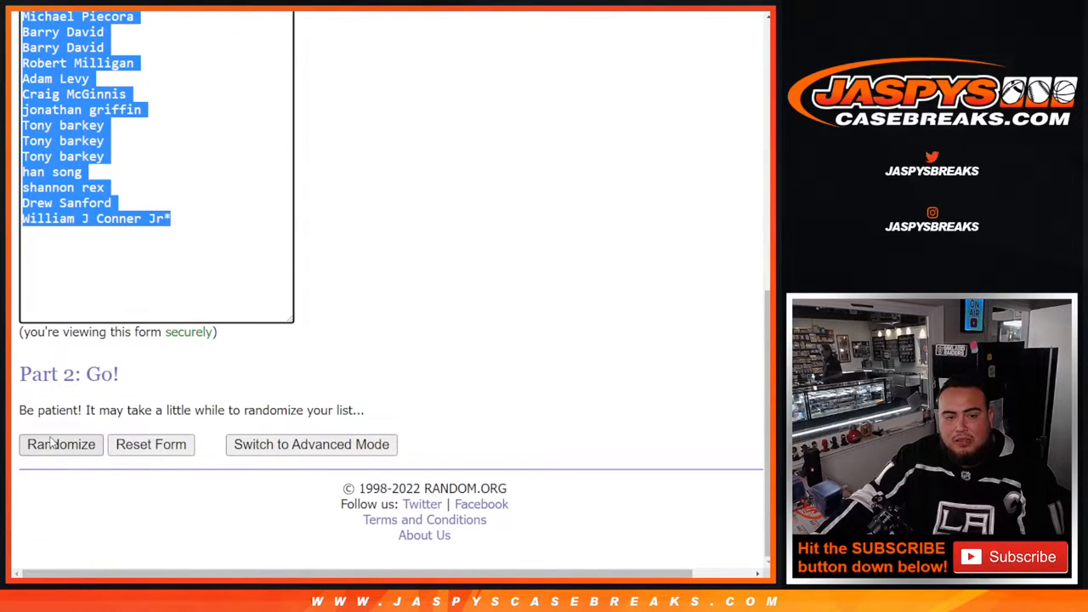
left_click(61, 444)
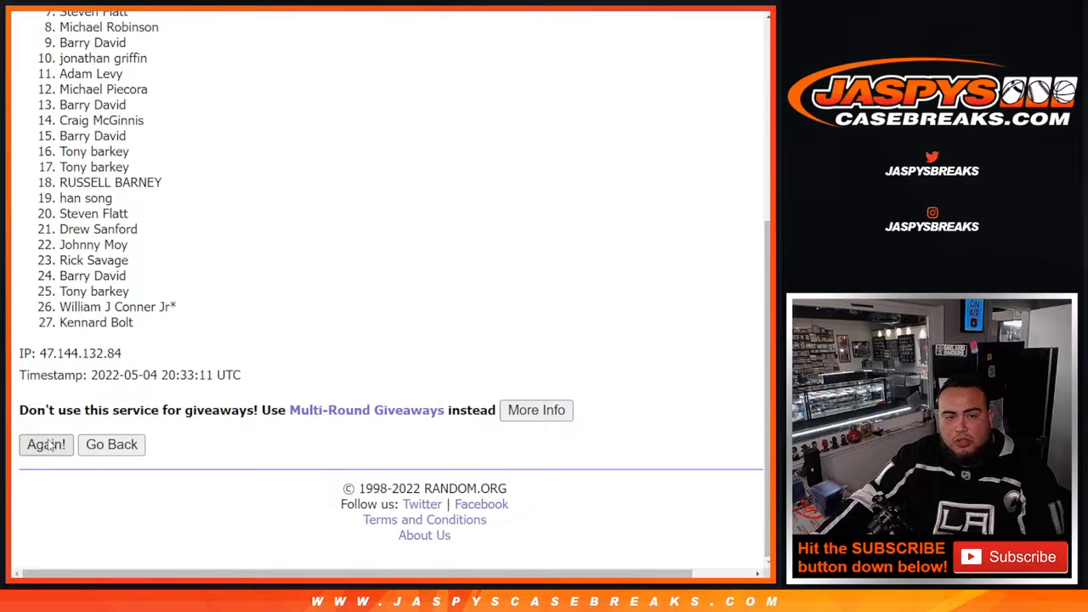
left_click(46, 445)
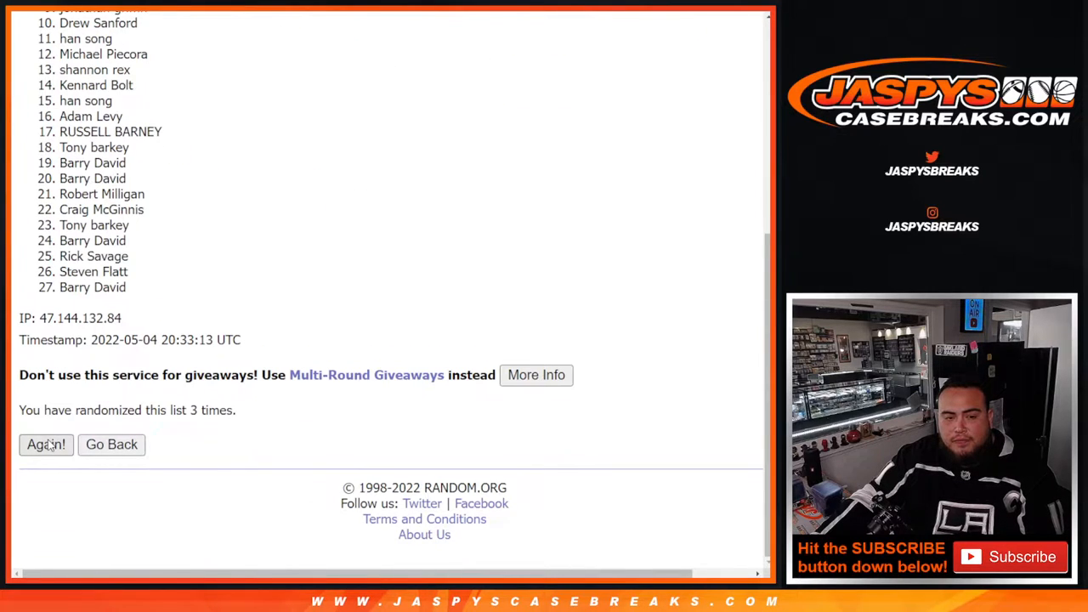
left_click(46, 444)
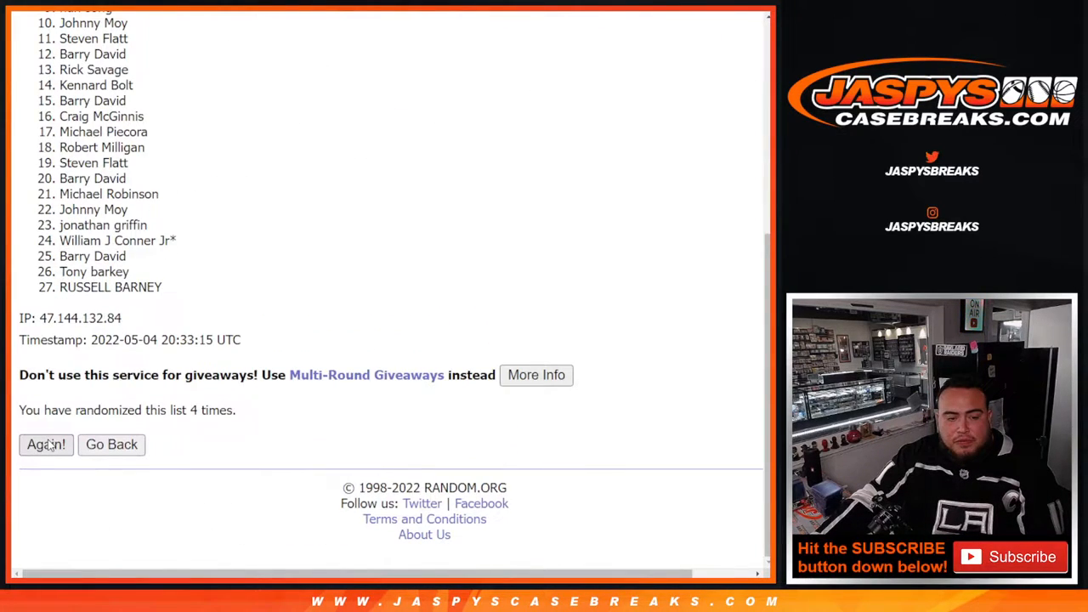
left_click(46, 445)
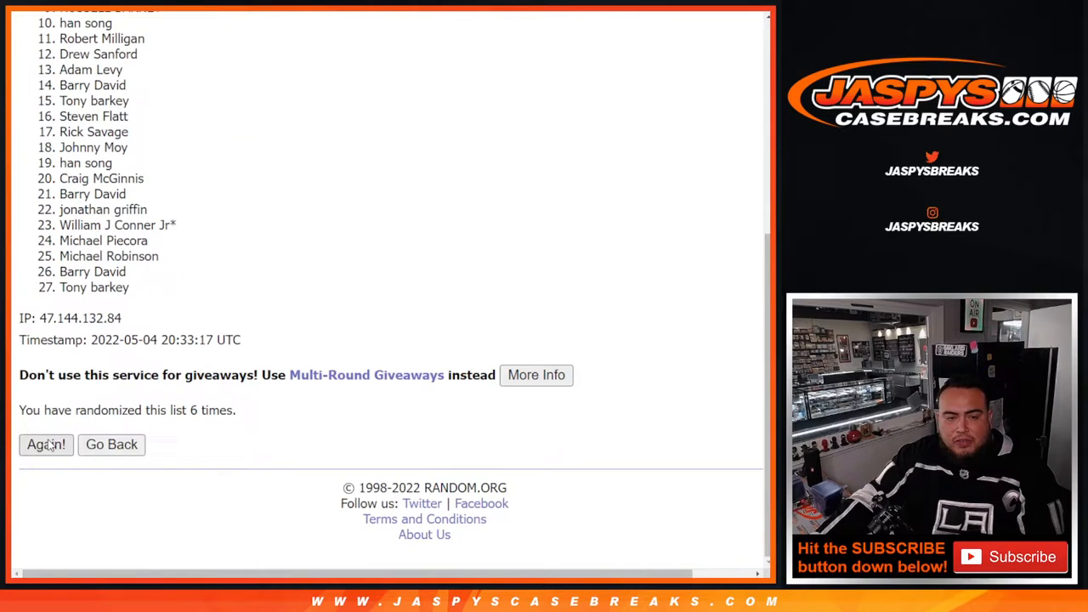
left_click(46, 444)
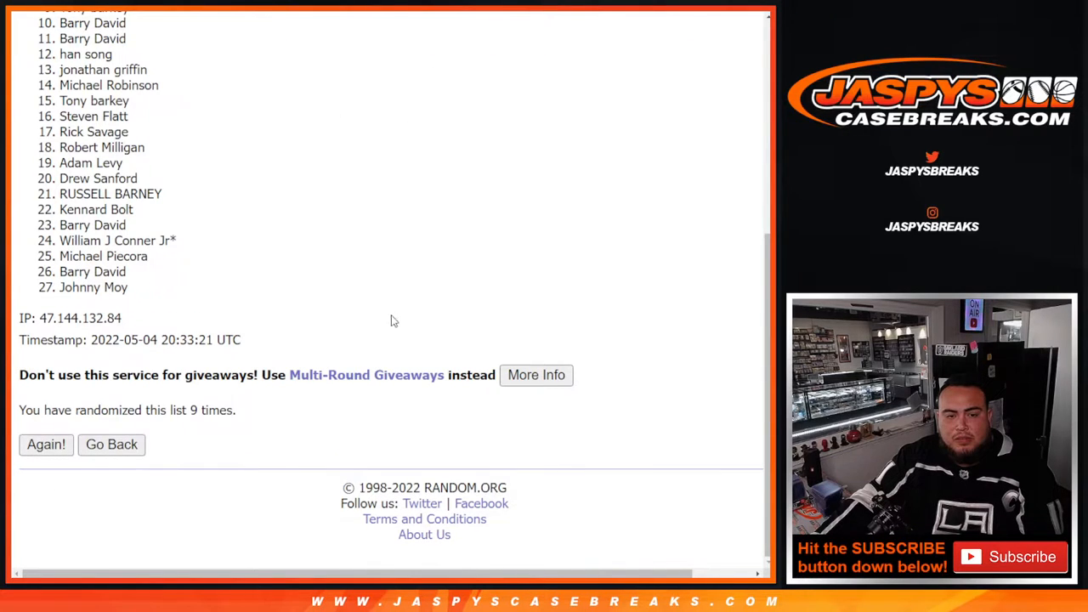
left_click(46, 445)
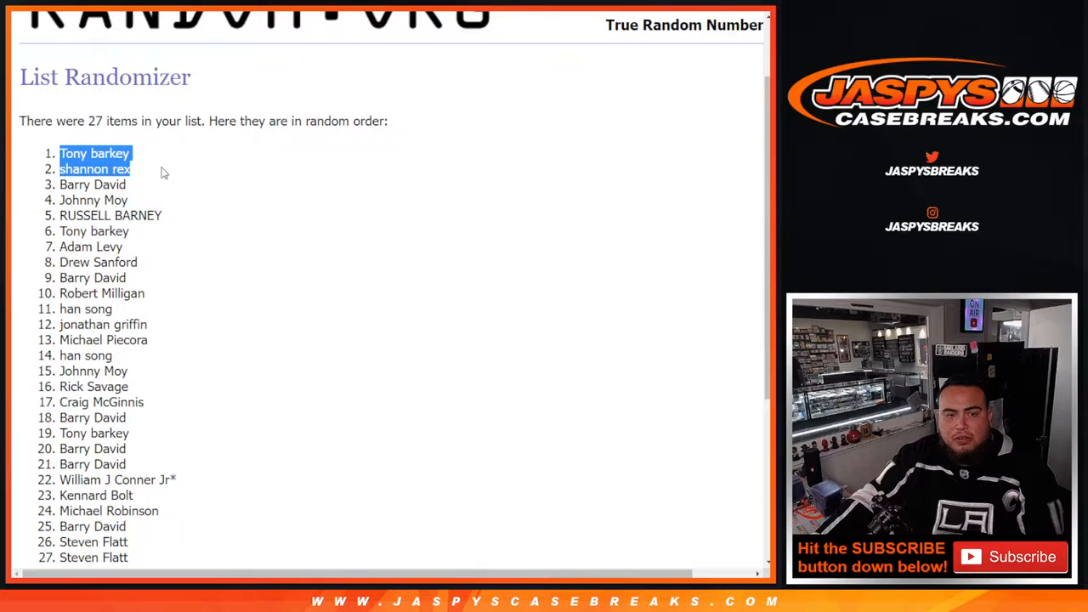
- Highlight the top two names and append five ^-marked giveaway names, making 32 entries
left_click_drag(161, 169, 178, 215)
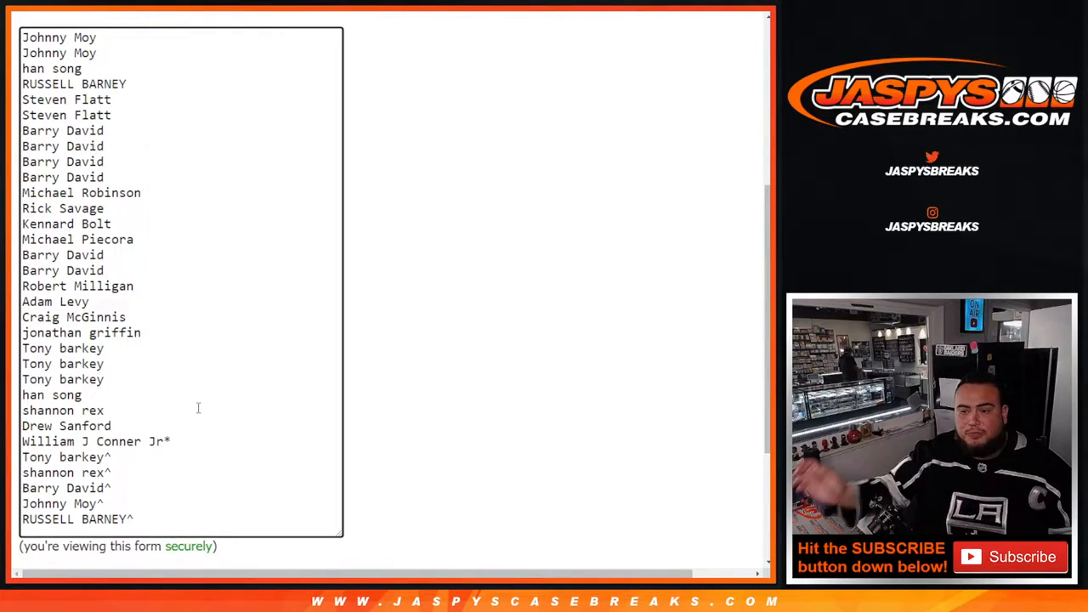
left_click_drag(23, 424, 132, 518)
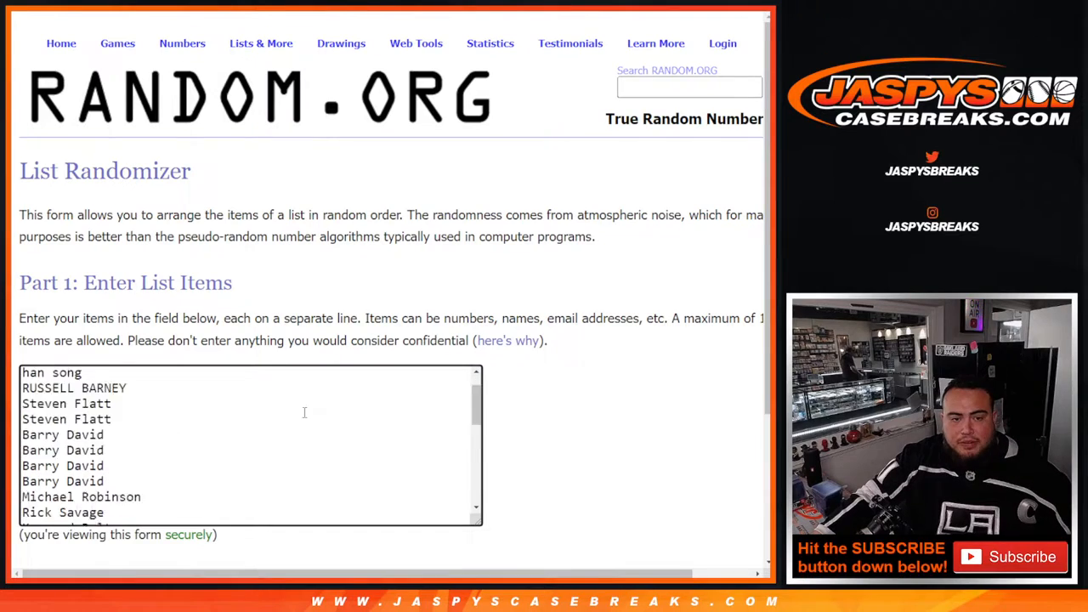
scroll("down", 3)
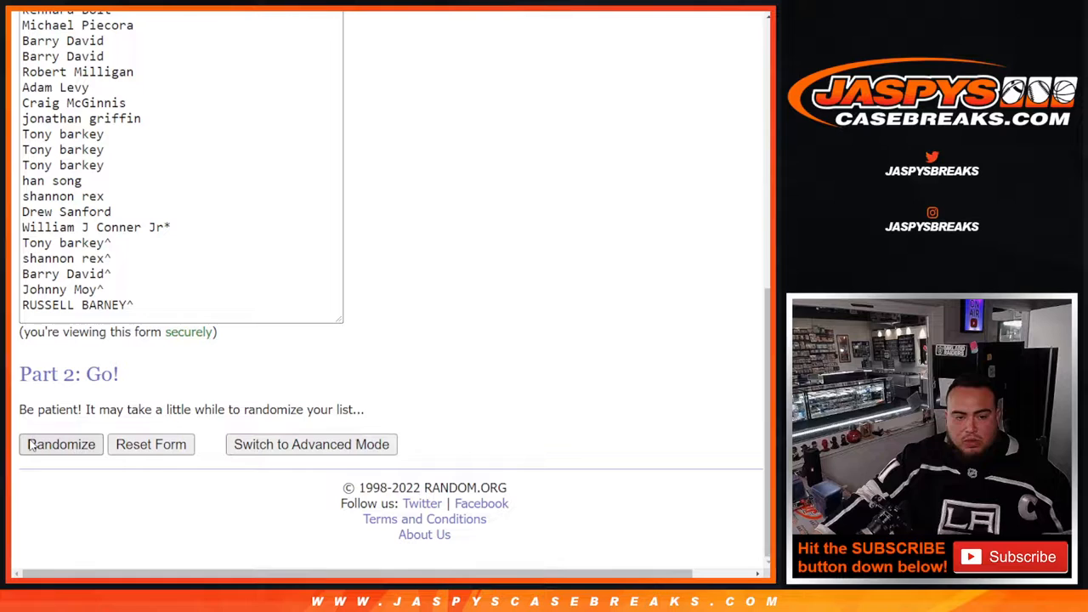
- Randomize the 32-name customer list, then reshuffle it four more times
left_click(60, 445)
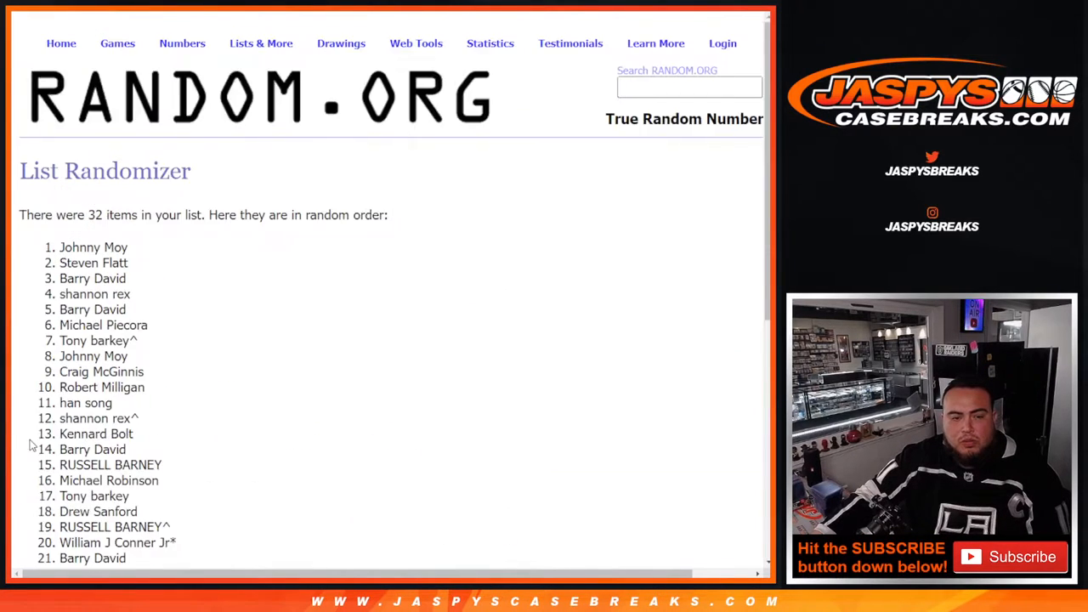
scroll("down", 3)
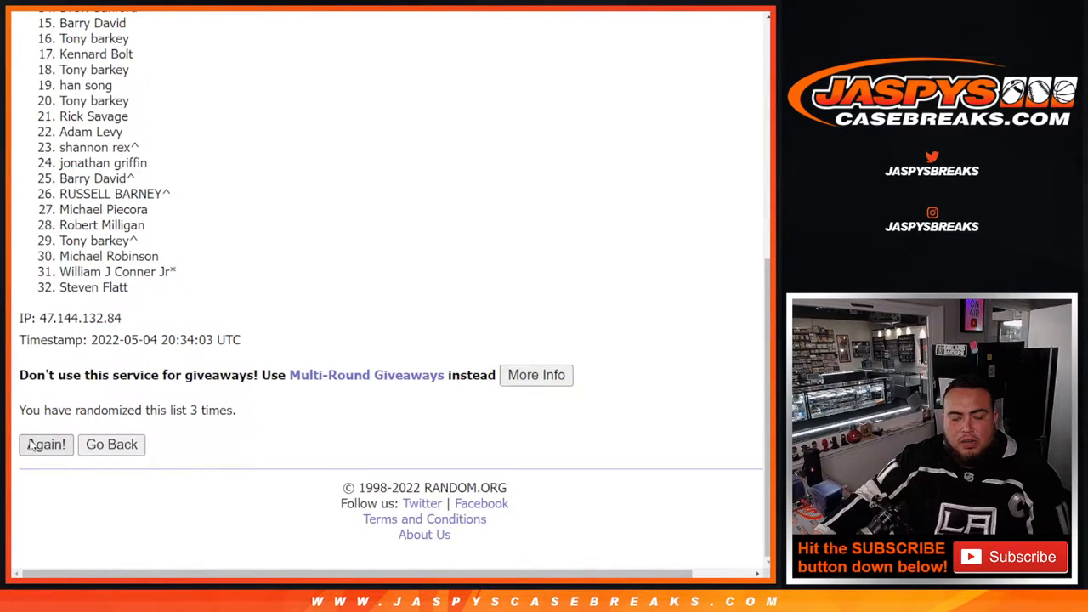
left_click(46, 444)
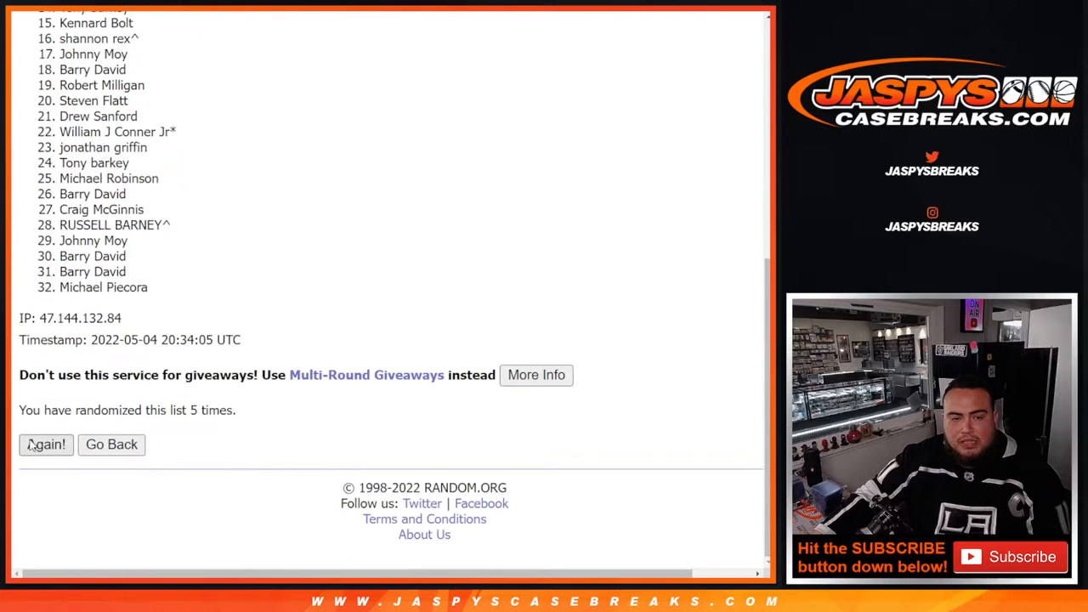
left_click(46, 444)
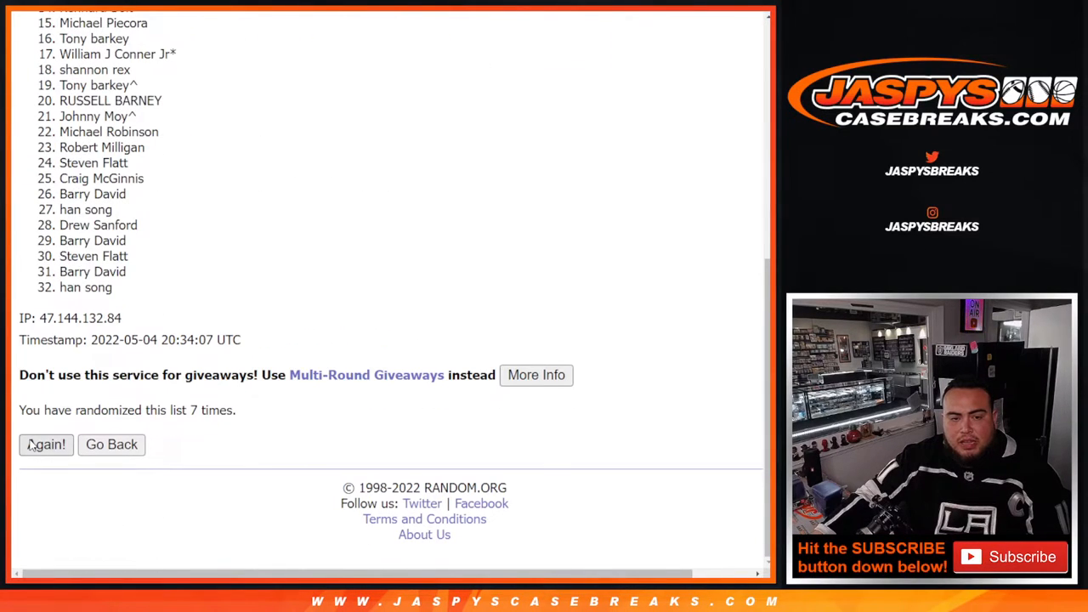
left_click(46, 445)
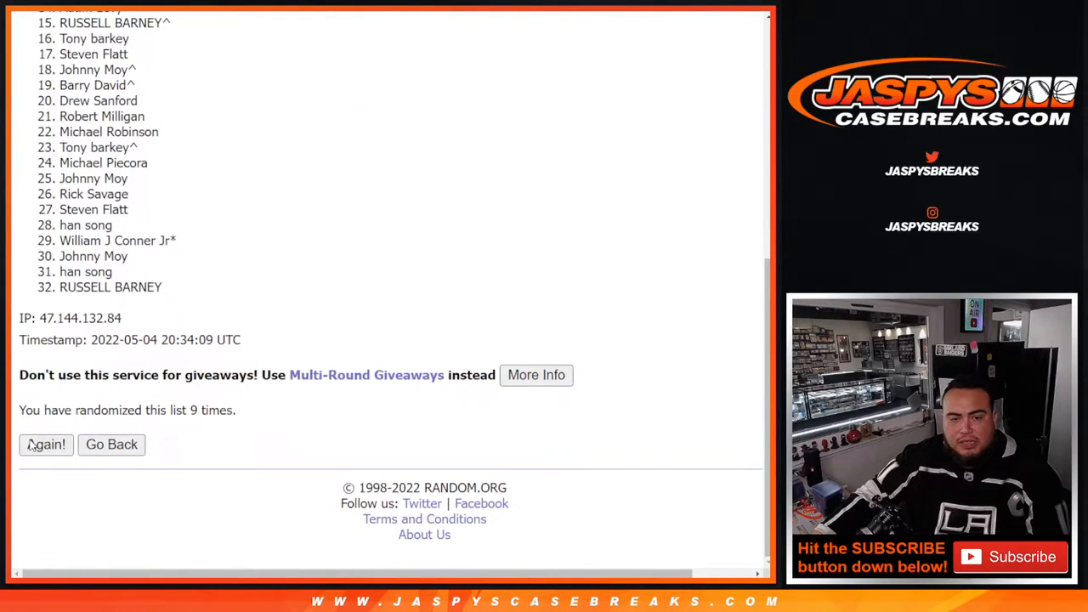
left_click(46, 445)
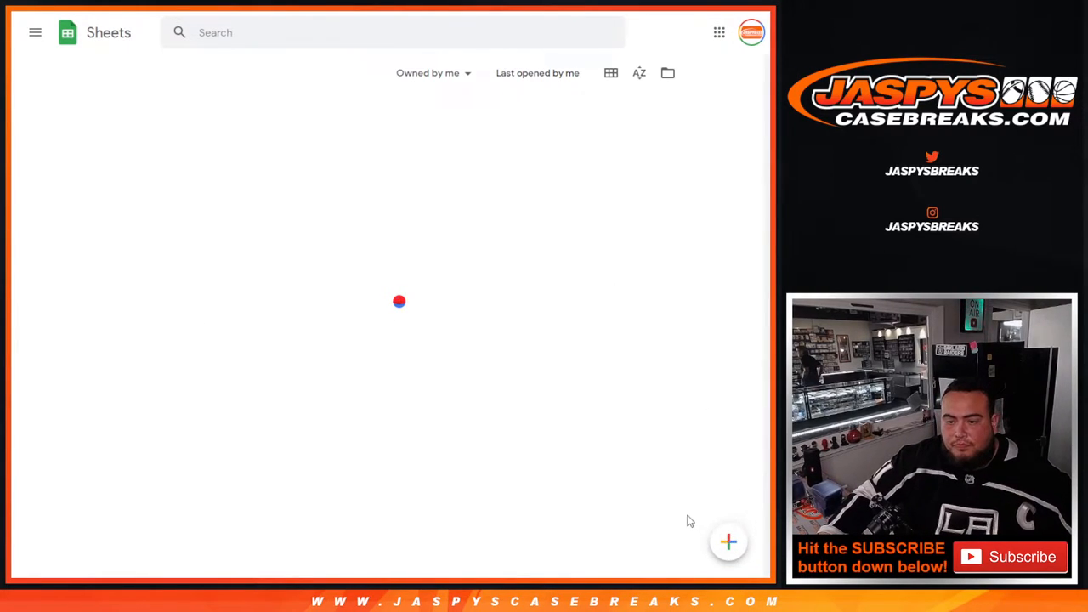
- Create a blank Google Sheets spreadsheet and select cell A1
left_click(728, 542)
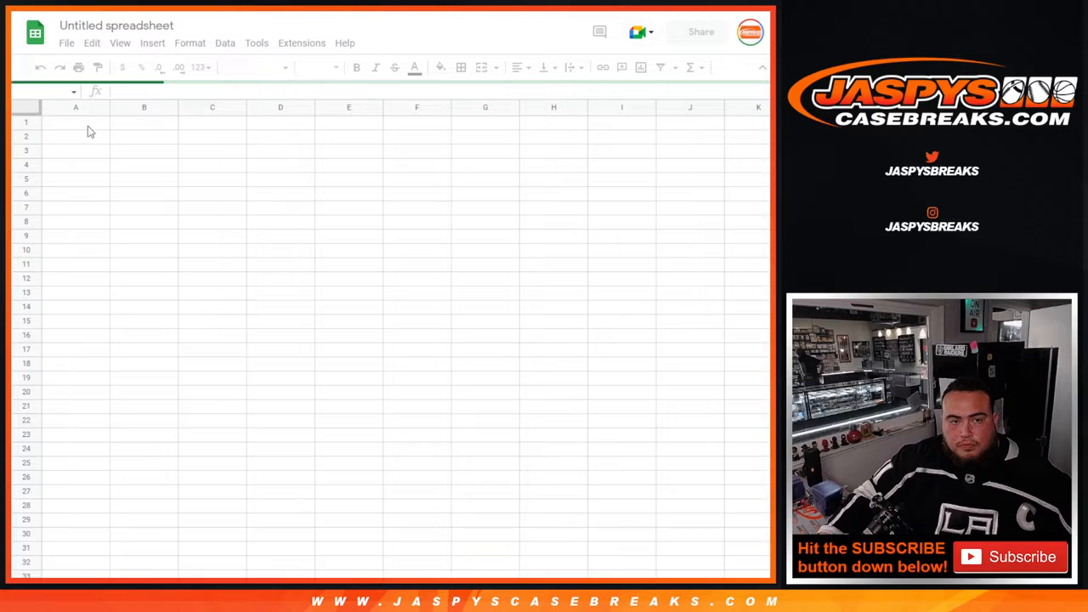
left_click(76, 123)
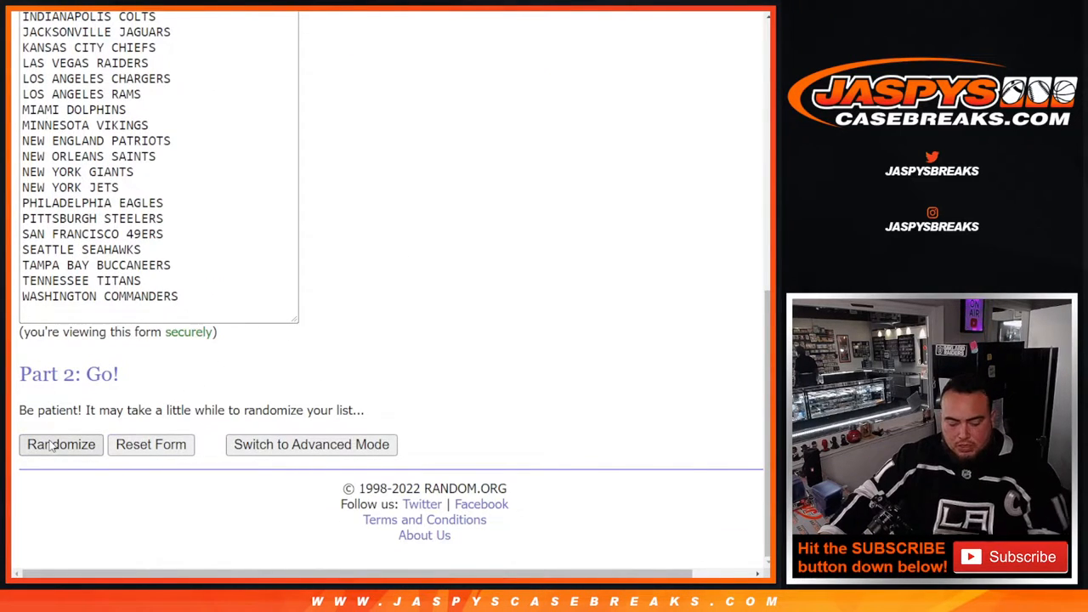
- Randomize the 32 NFL teams, then reshuffle the team list five more times
left_click(61, 445)
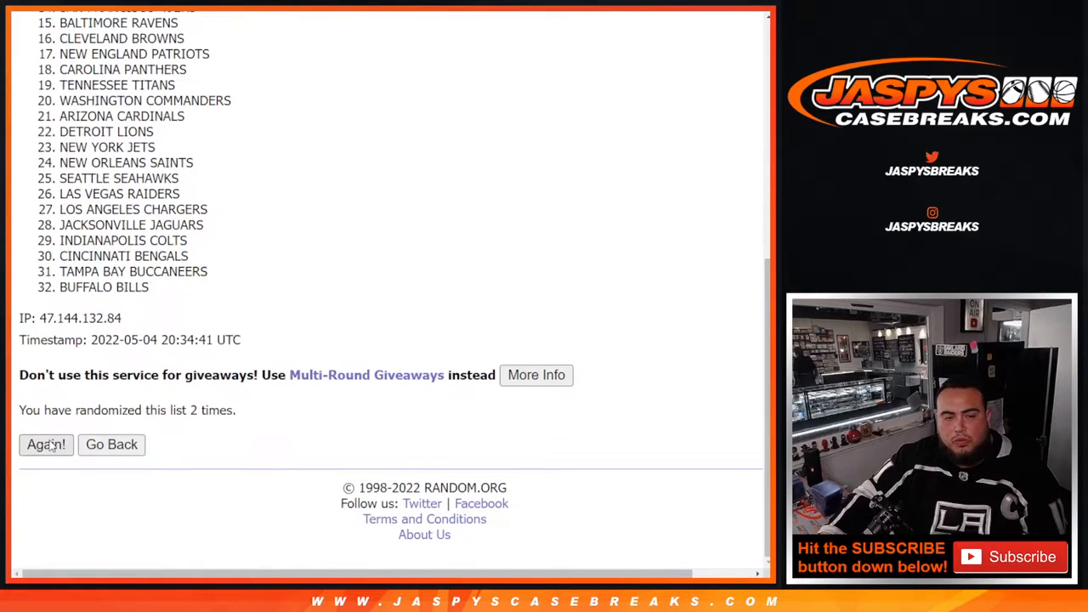
left_click(46, 445)
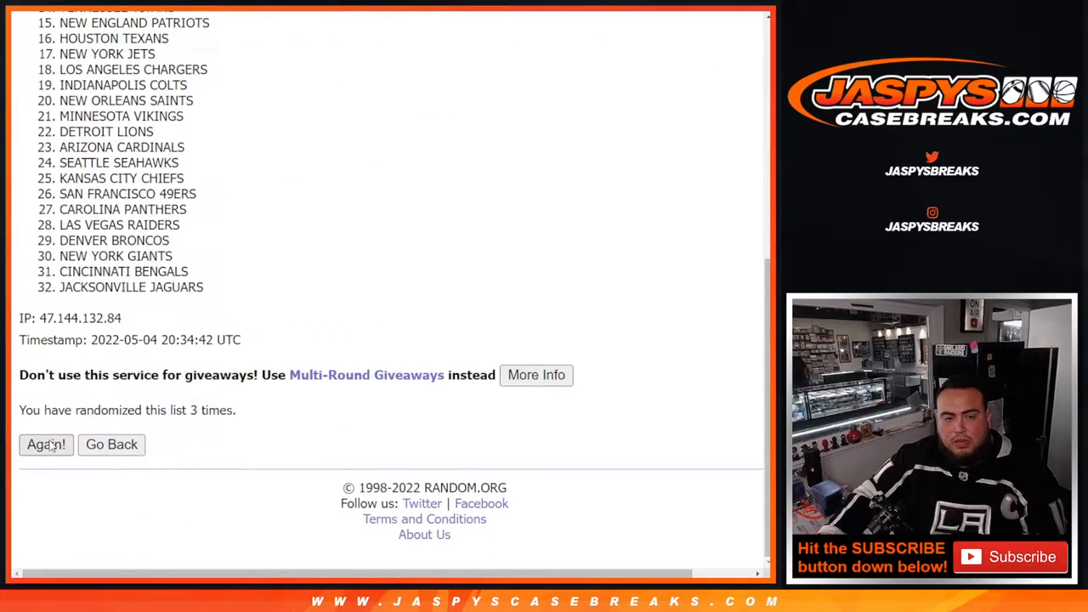
left_click(46, 444)
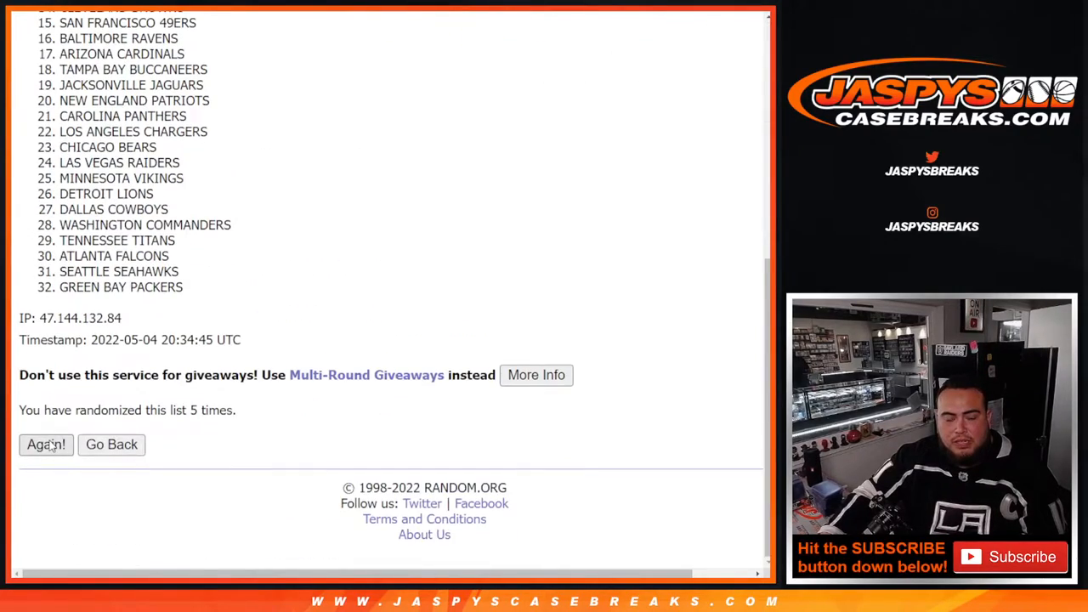
left_click(46, 444)
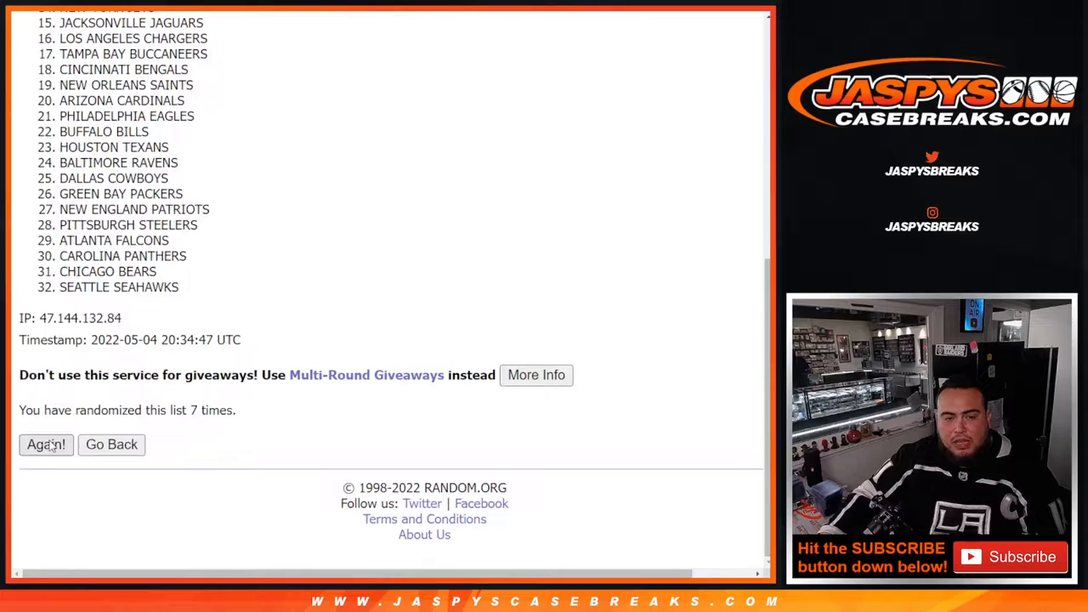
left_click(46, 444)
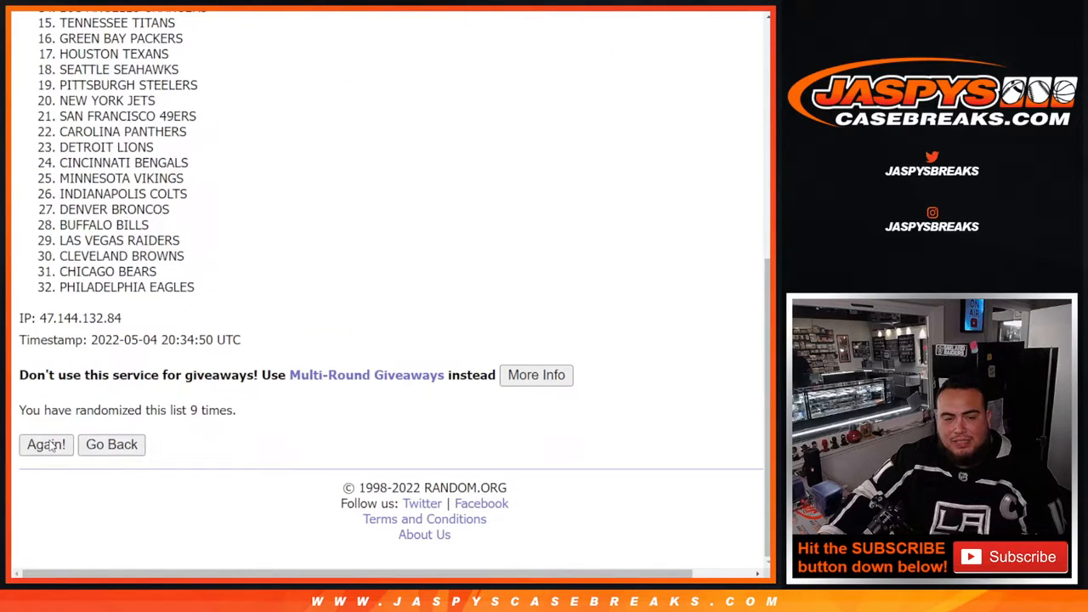
left_click(46, 444)
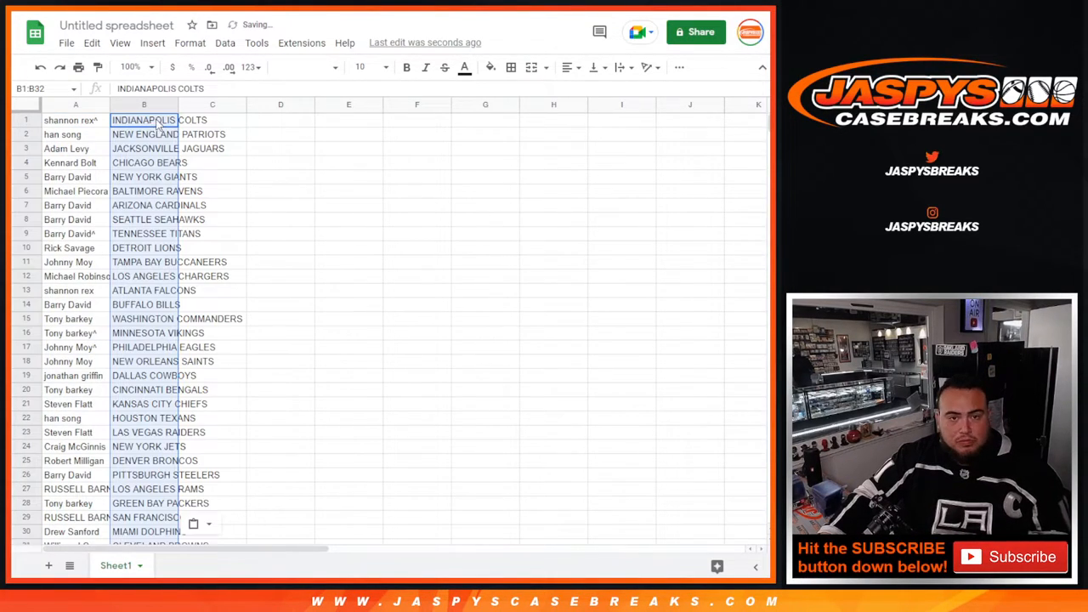
- Switch to the JASPY SHOW NOTES spreadsheet tab
left_click(378, 68)
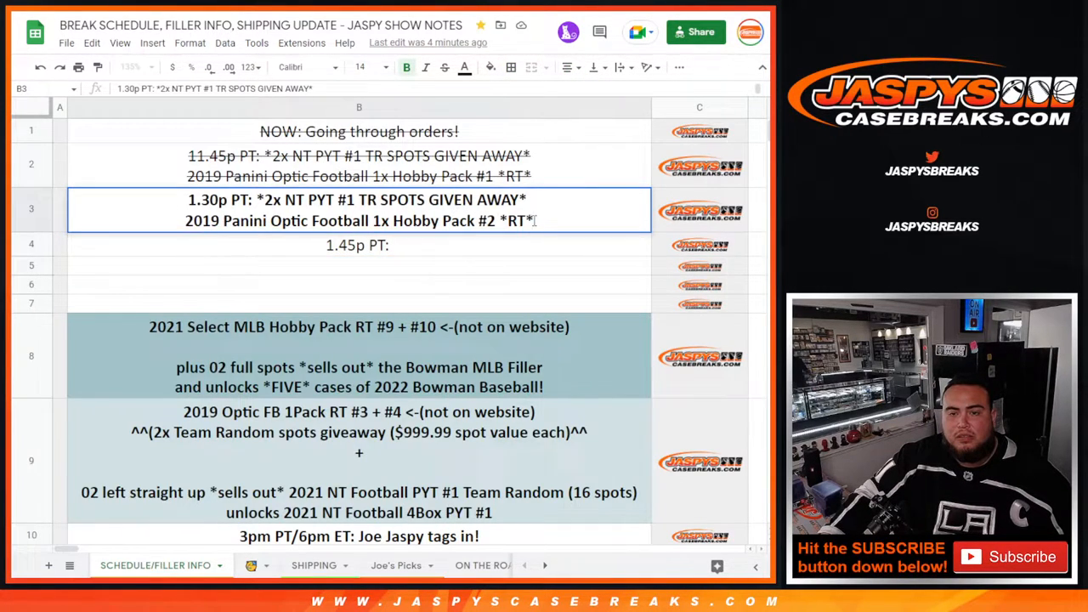
- Select all name-and-team pairs and type 'W' to begin renaming the sheet
left_click_drag(259, 200, 534, 220)
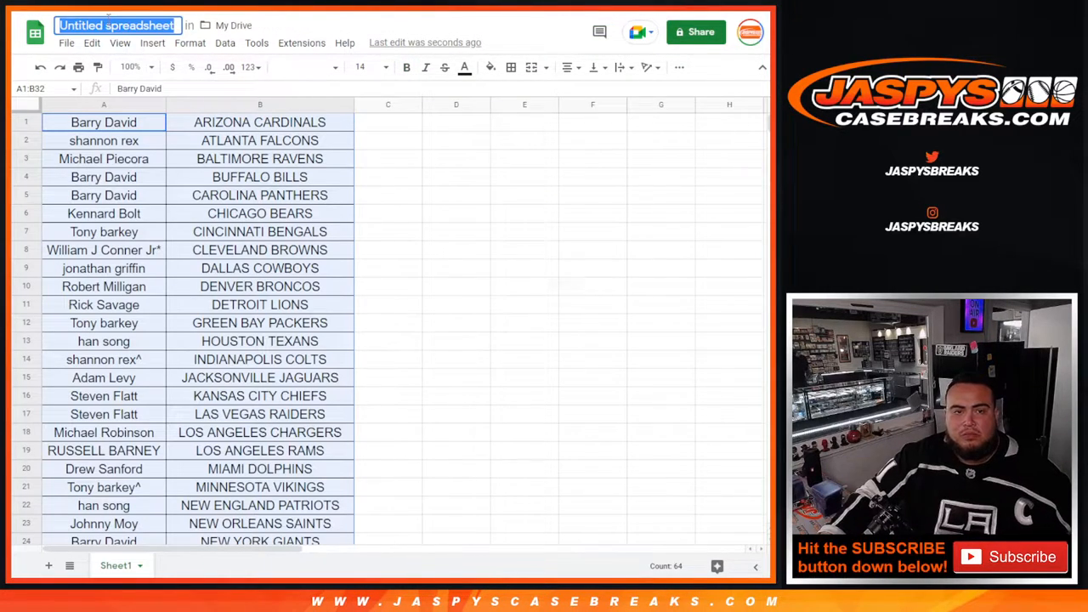
type("W")
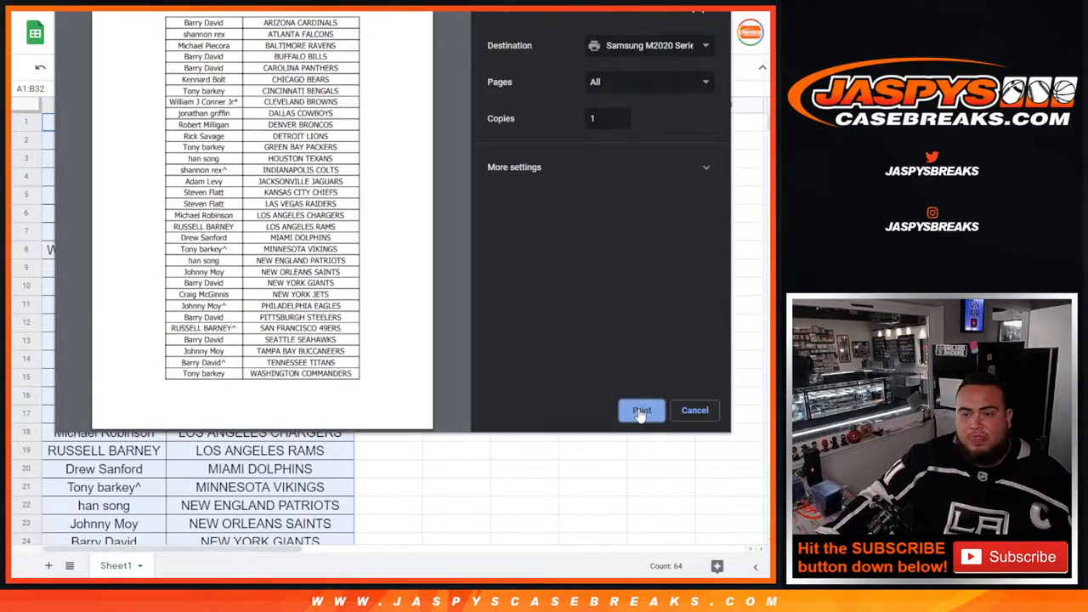
- Print the name-and-team pairings list from the print dialog
left_click(641, 411)
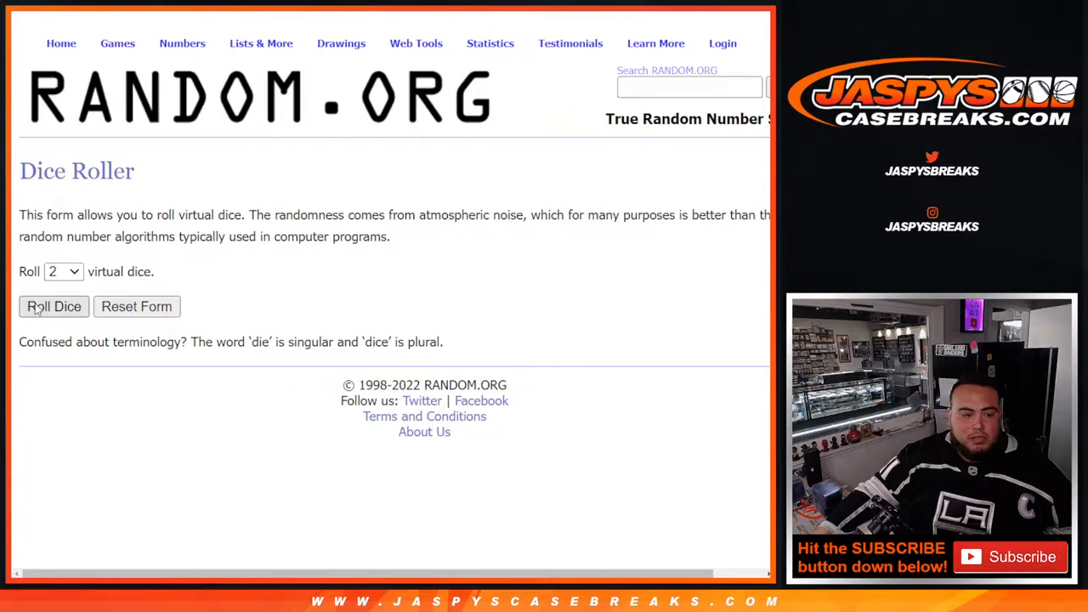
- Roll the two virtual dice on RANDOM.ORG
left_click(54, 306)
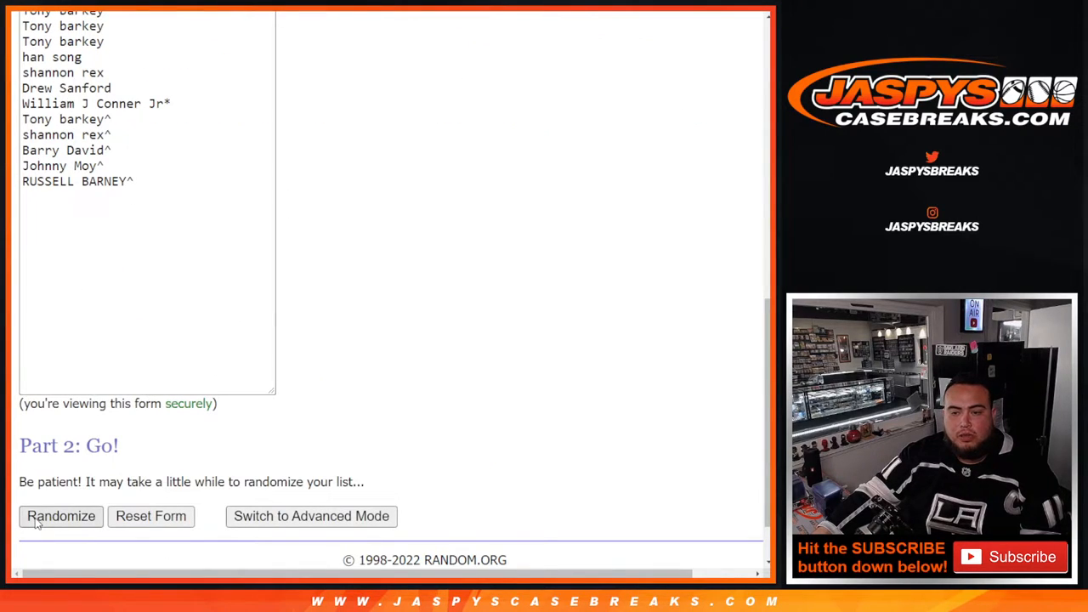
left_click(60, 516)
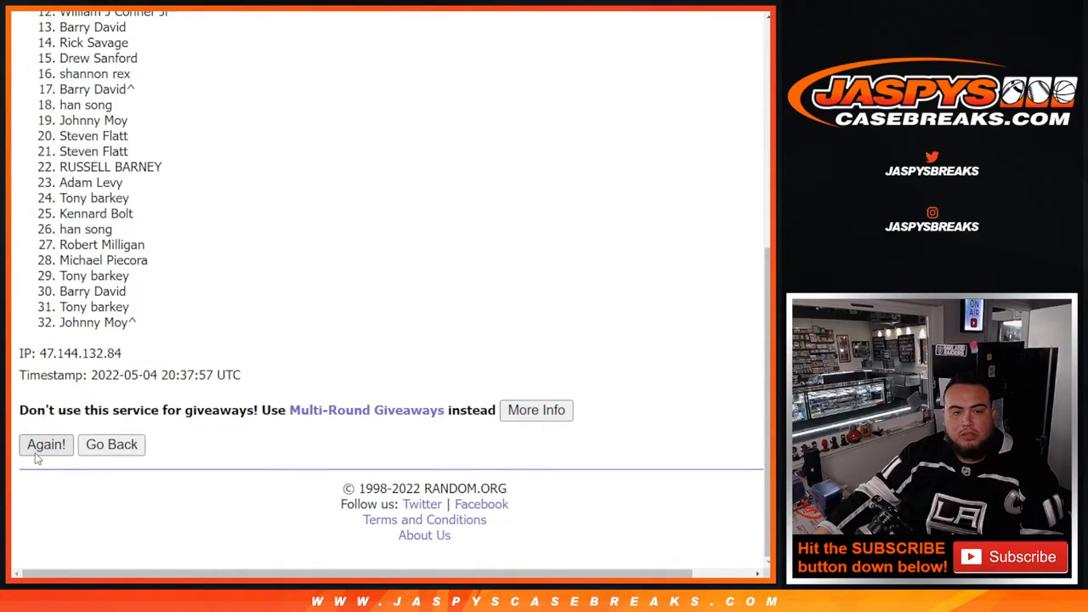
left_click(46, 445)
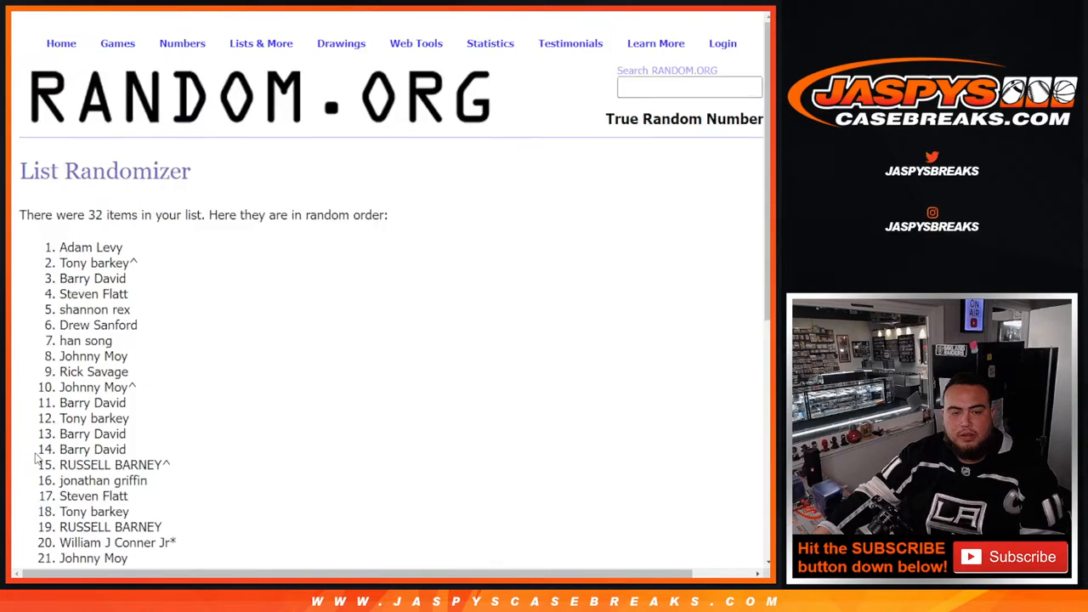
scroll("down", 3)
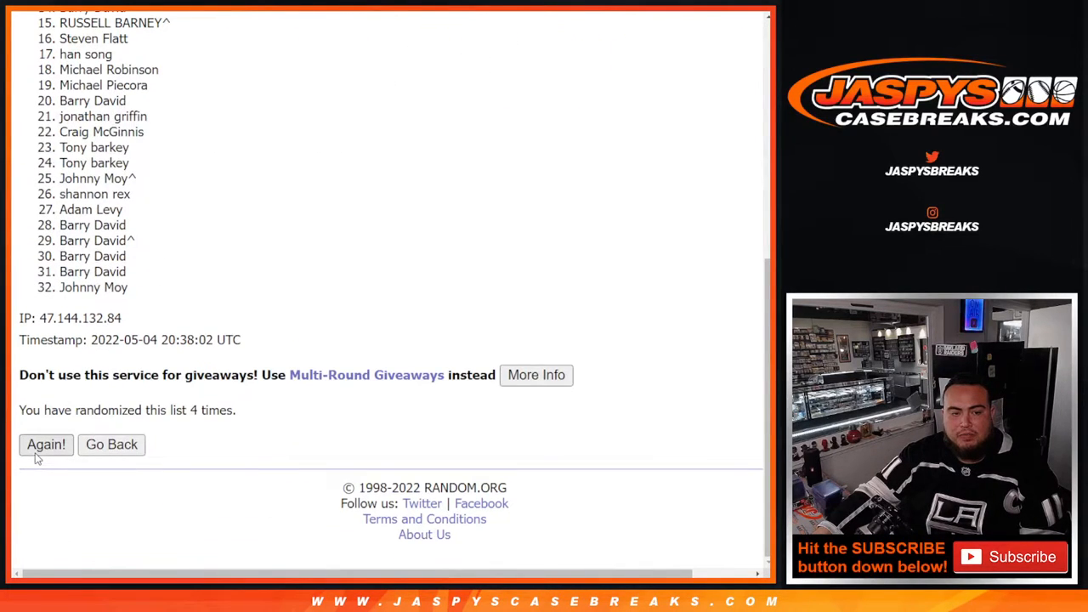
left_click(46, 445)
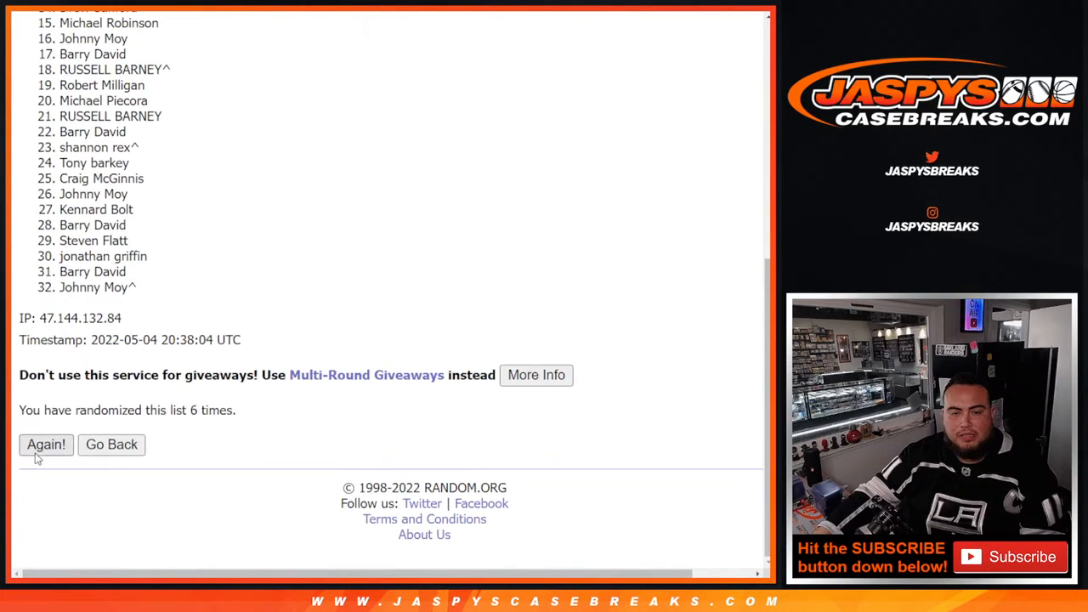
left_click(45, 445)
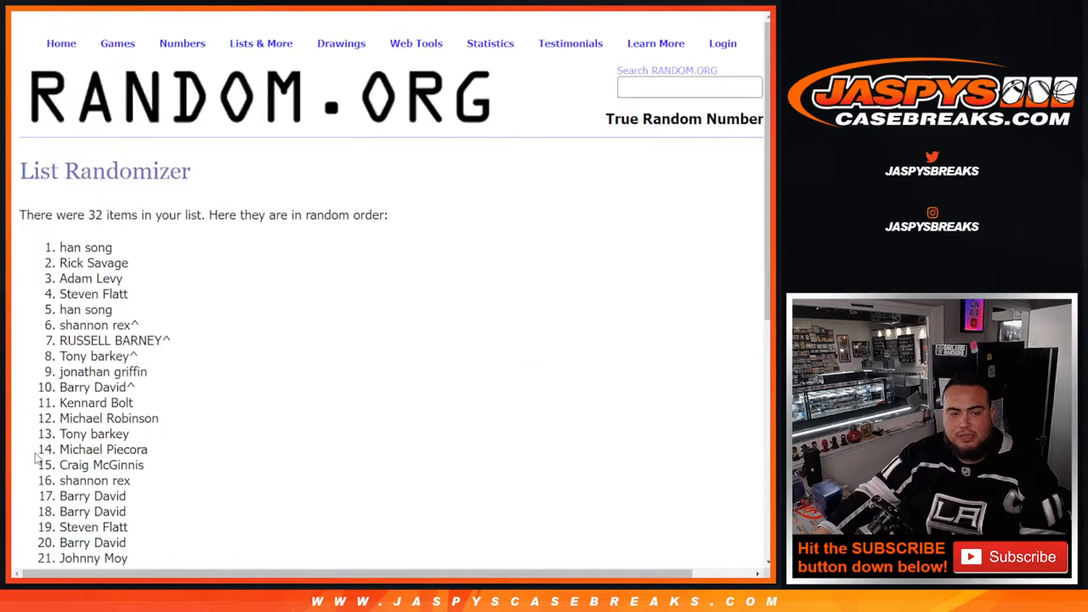
scroll("down", 3)
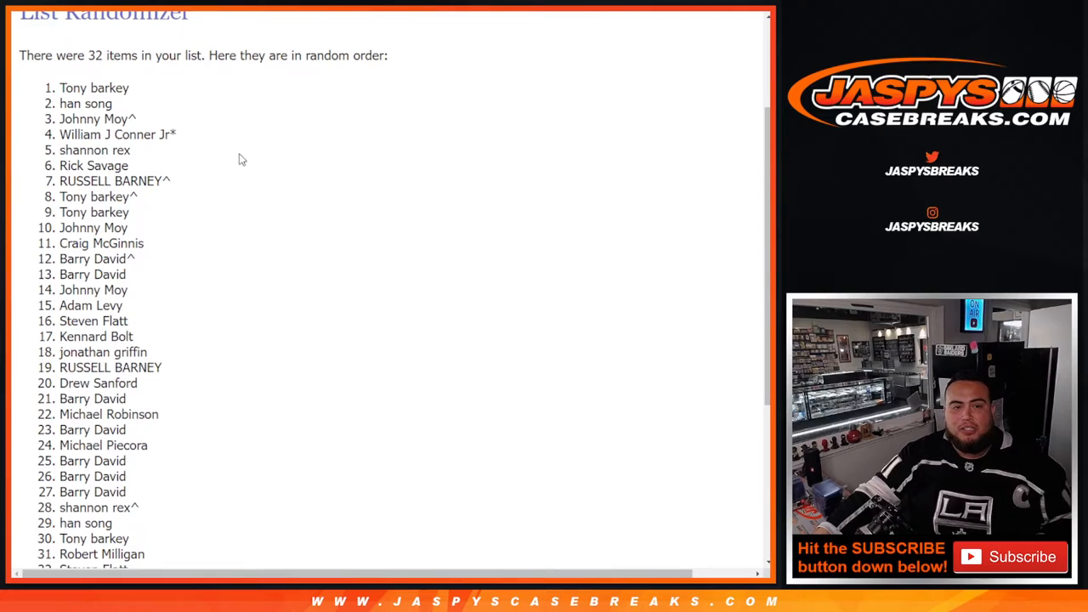
left_click_drag(59, 87, 132, 103)
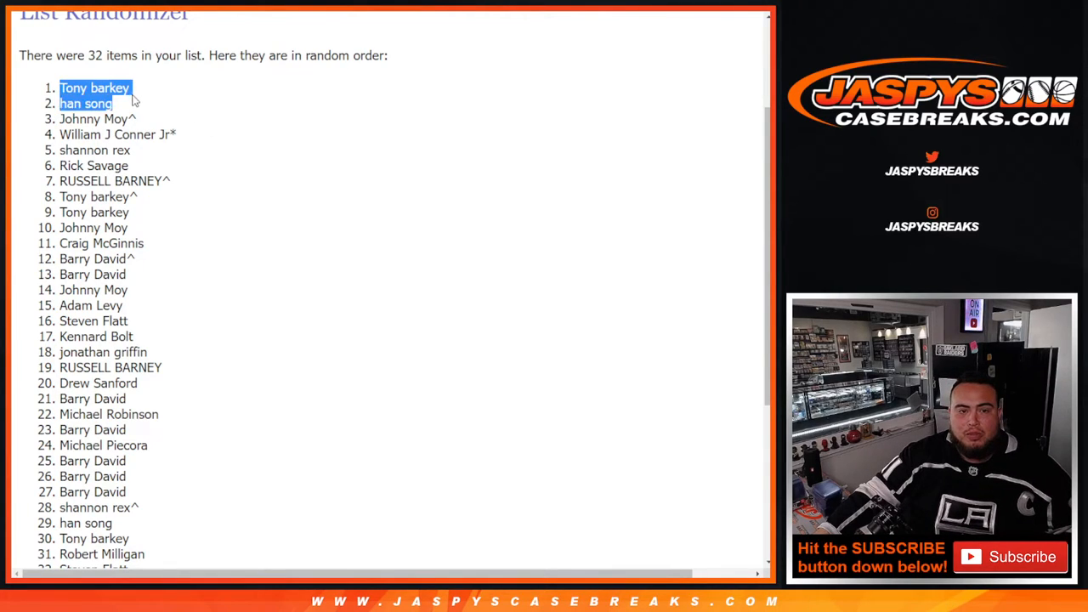